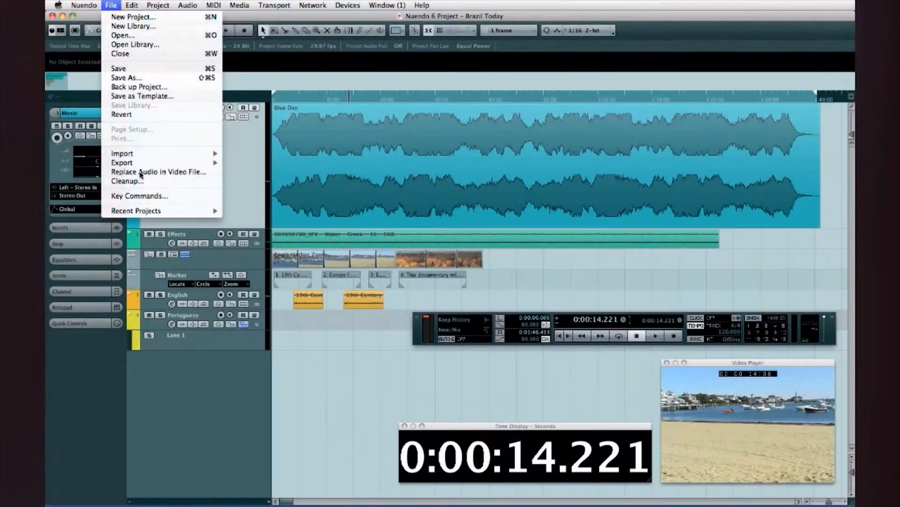
# - Assign Shift+Z as the Zoom ZAP key command and zoom into the project
pyautogui.click(139, 196)
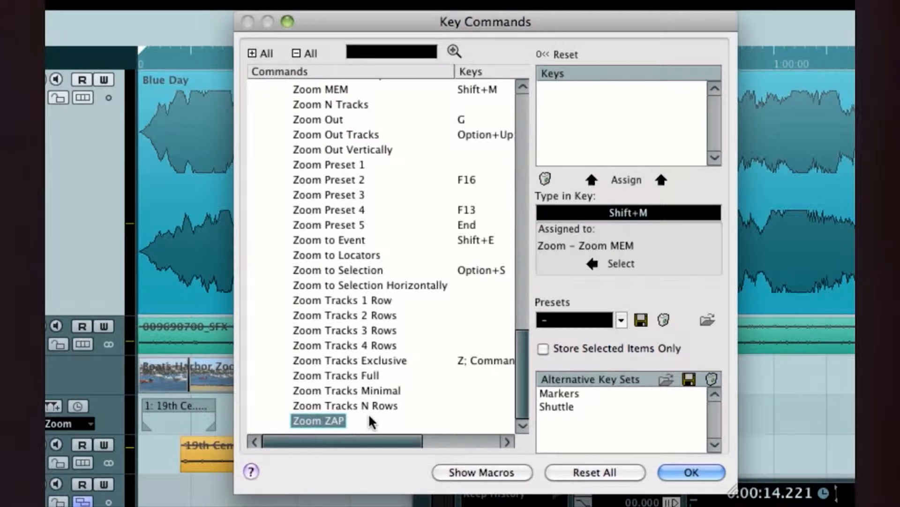
pyautogui.click(626, 179)
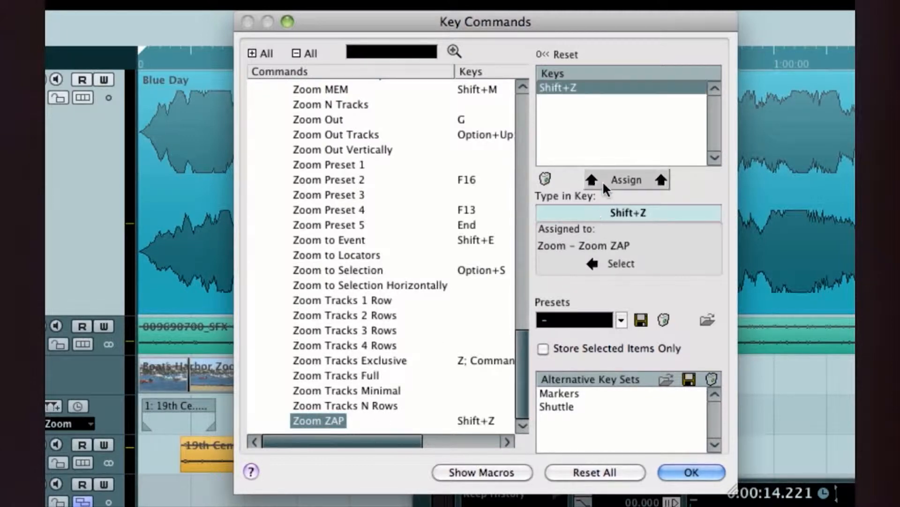
pyautogui.click(692, 472)
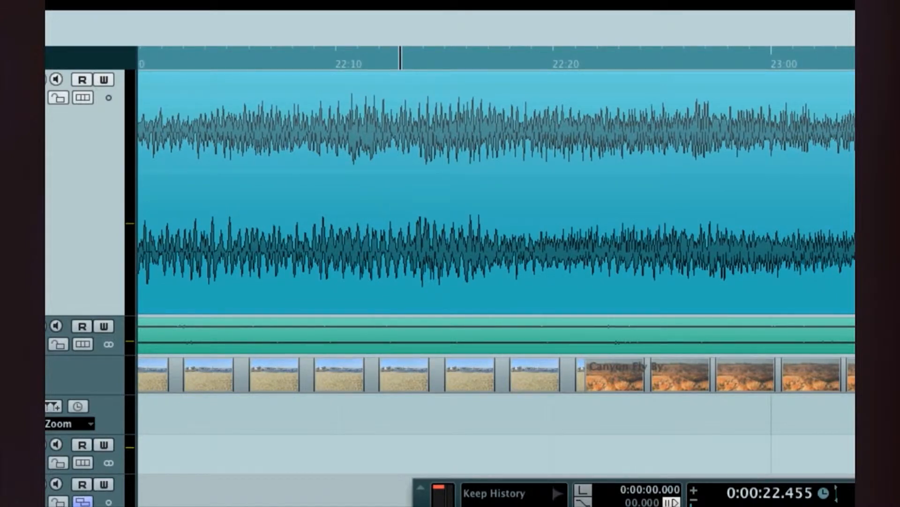
pyautogui.moveTo(675, 57)
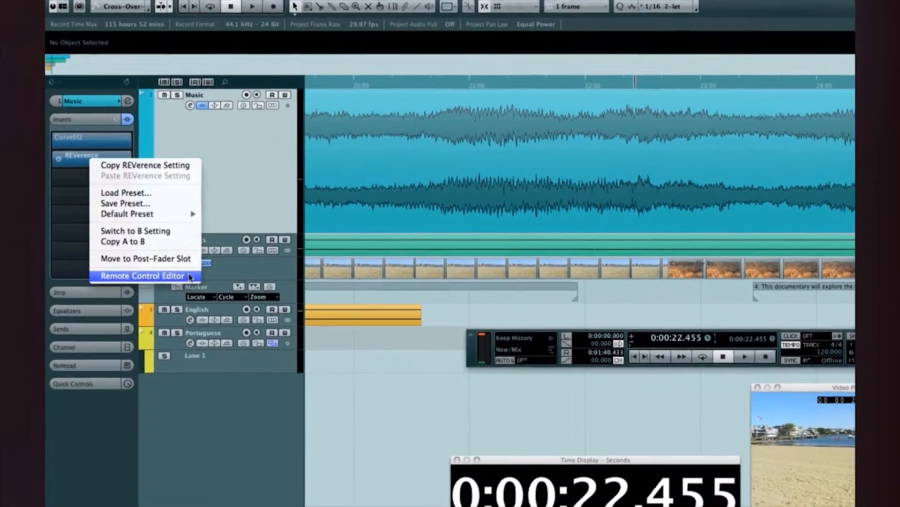
# - Add a Yamaha NUAGE layout for REVerence, browse the Mix knob styles, and enable Learn
pyautogui.click(143, 275)
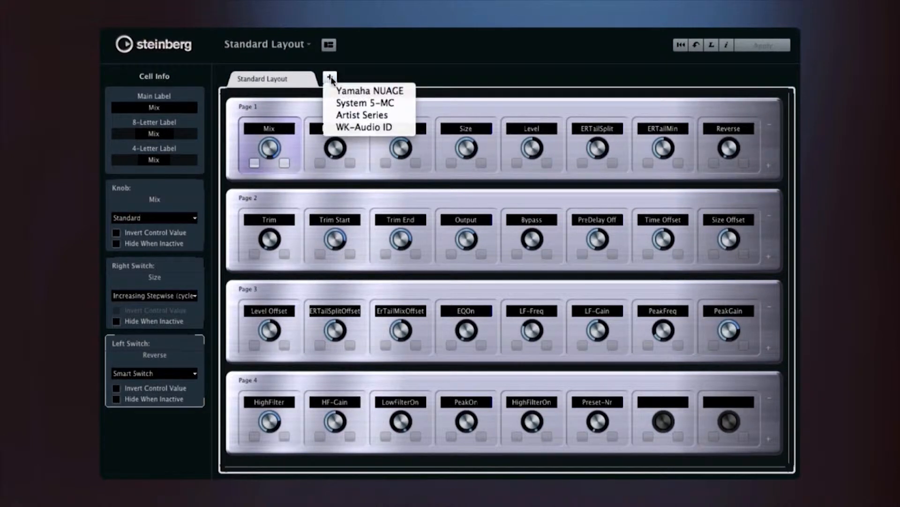
pyautogui.click(364, 91)
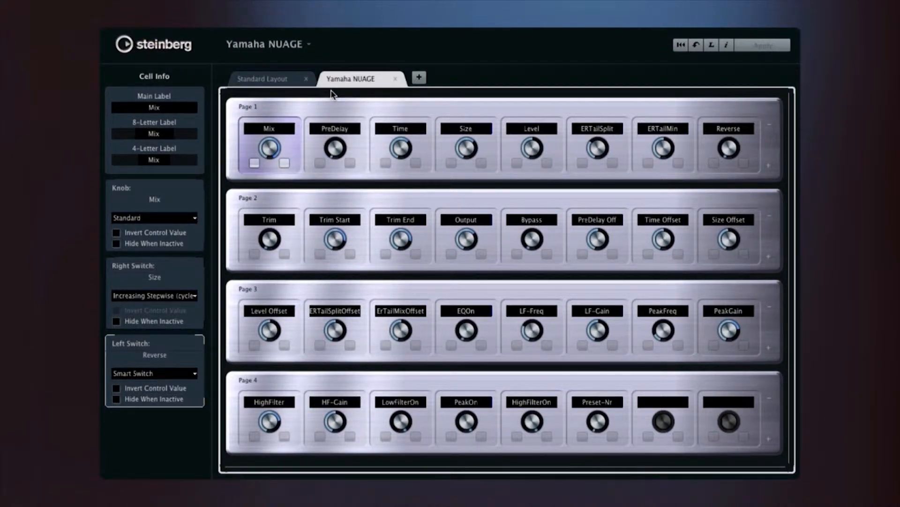
pyautogui.click(154, 217)
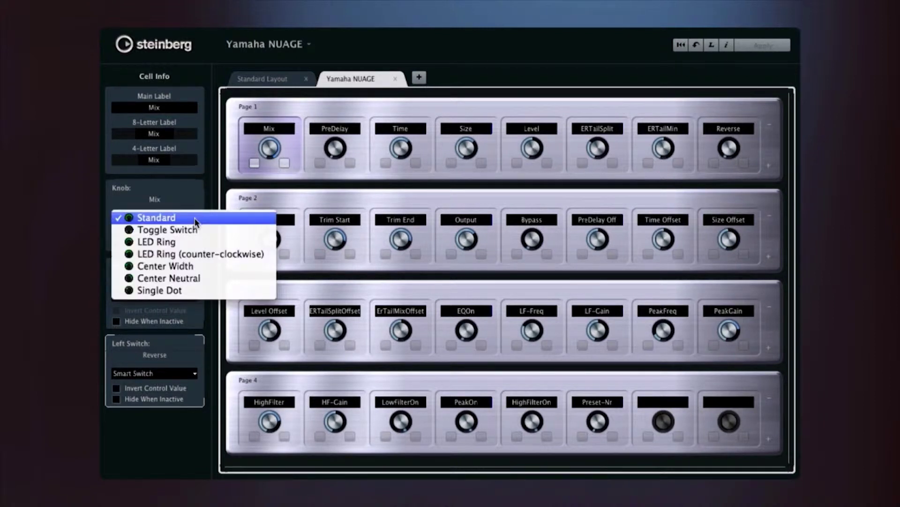
pyautogui.moveTo(215, 254)
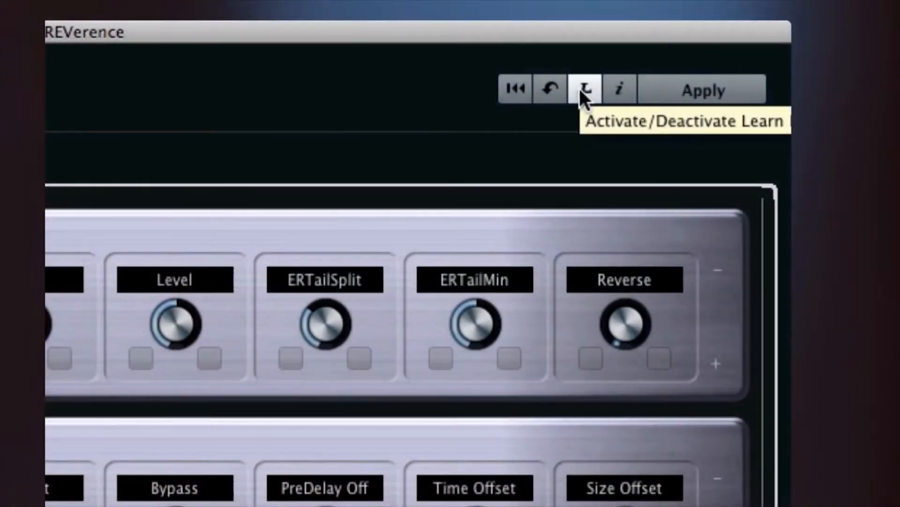
pyautogui.click(584, 89)
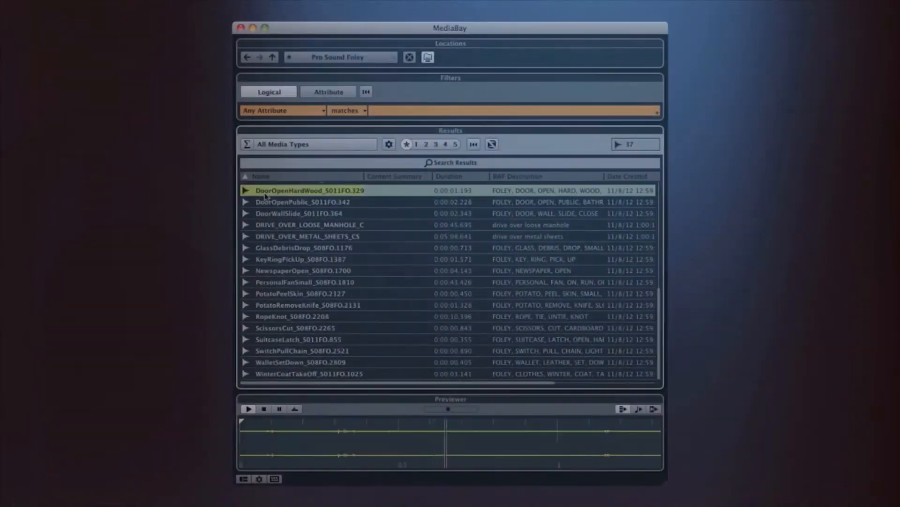
# - Preview DoorOpenPublic, DoorWallSlide, loose manhole and metal sheets drive-over foley clips
pyautogui.click(303, 201)
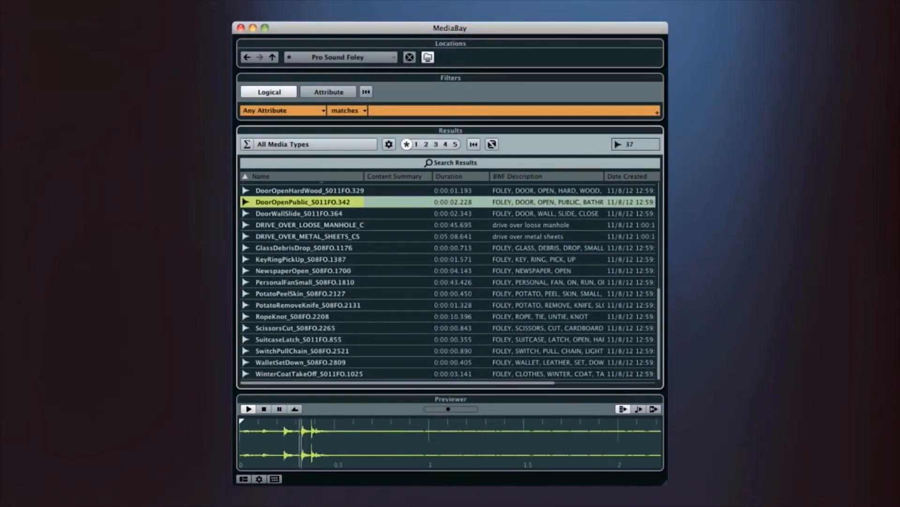
pyautogui.click(298, 213)
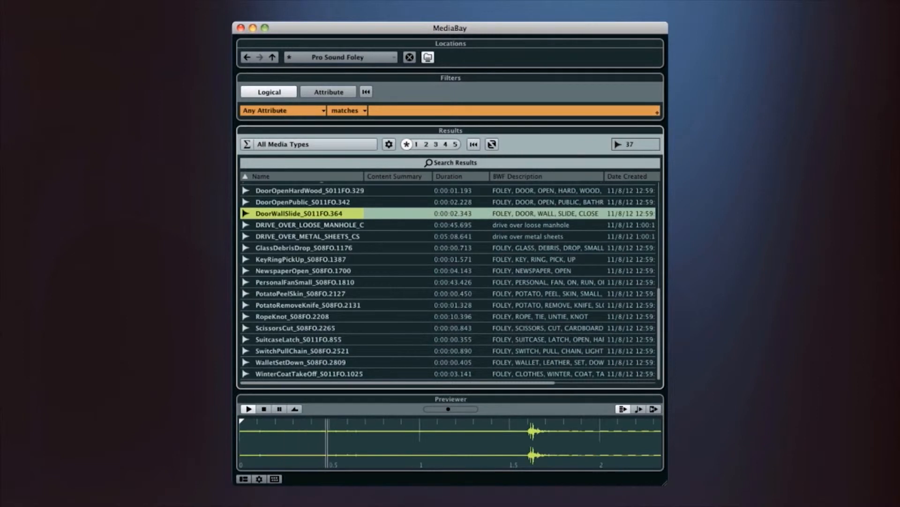
pyautogui.click(310, 225)
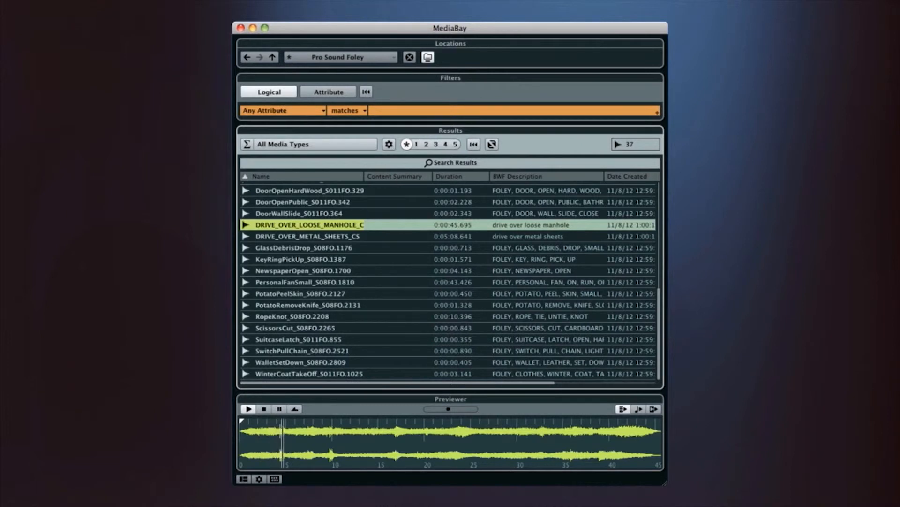
pyautogui.click(311, 237)
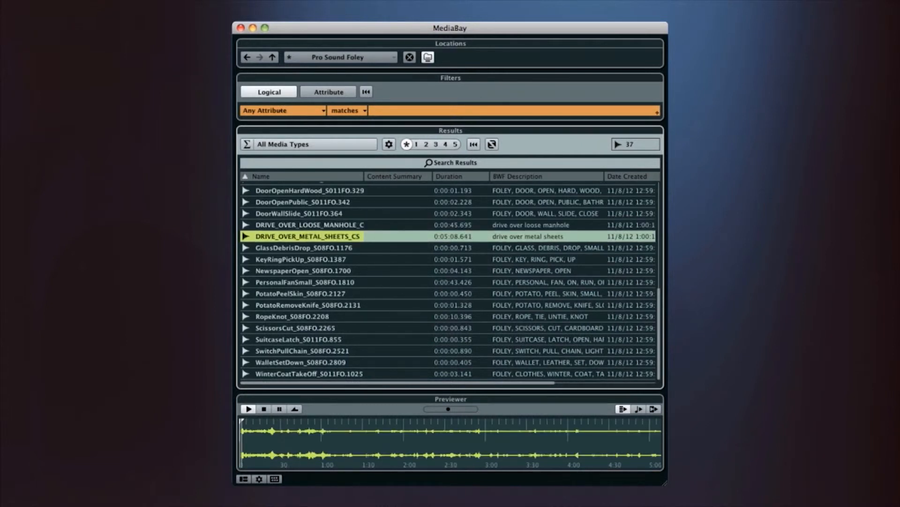